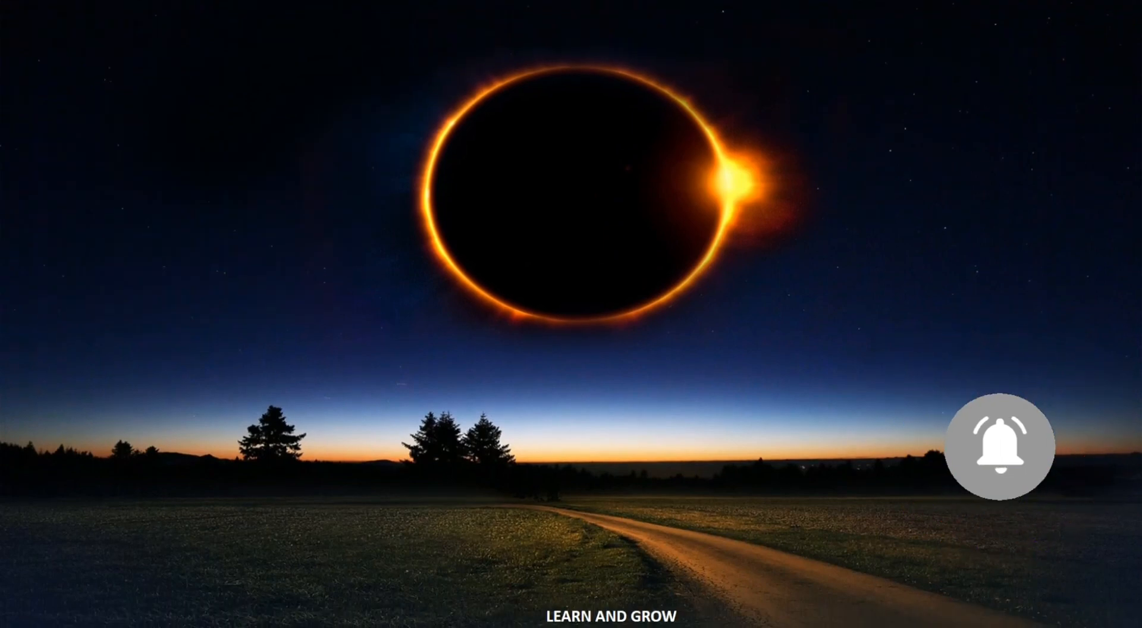
left_click(1001, 446)
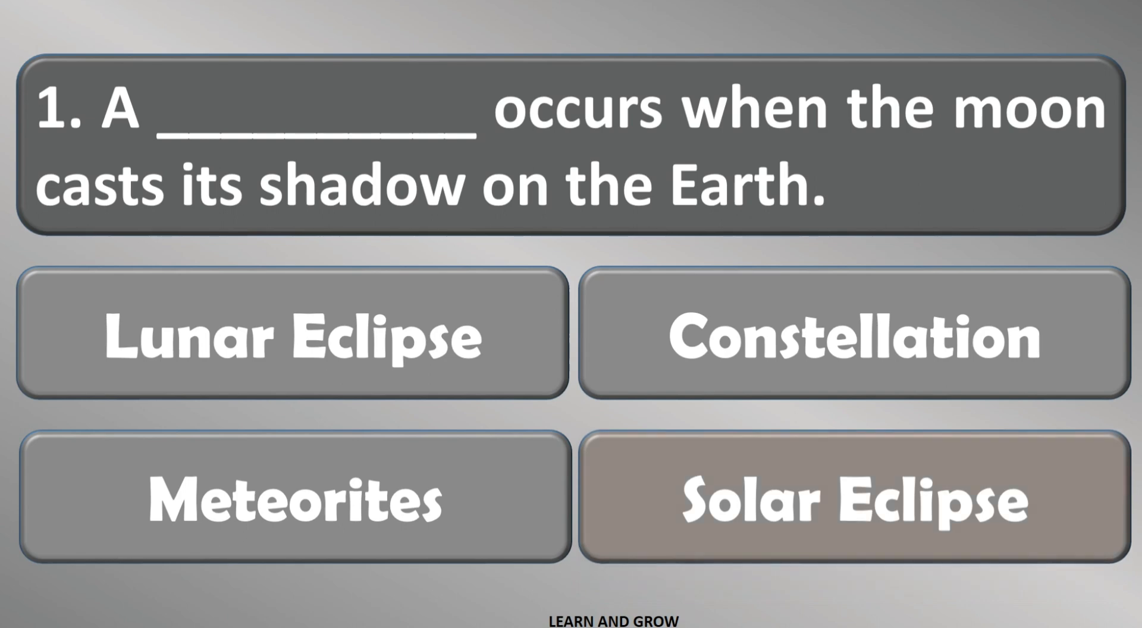
left_click(842, 497)
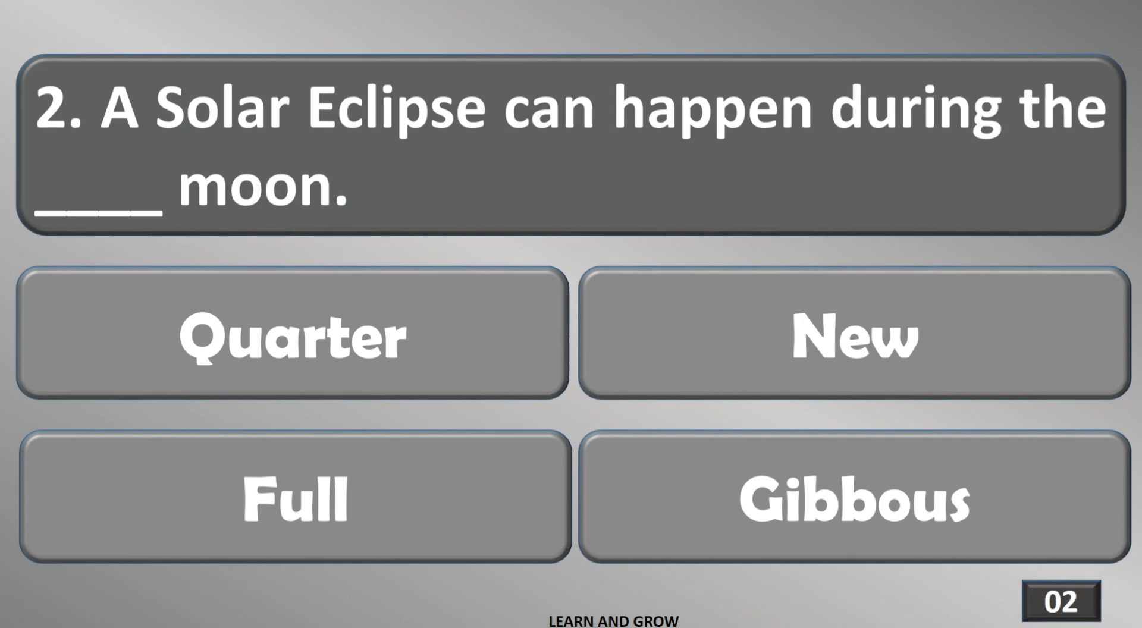
left_click(850, 337)
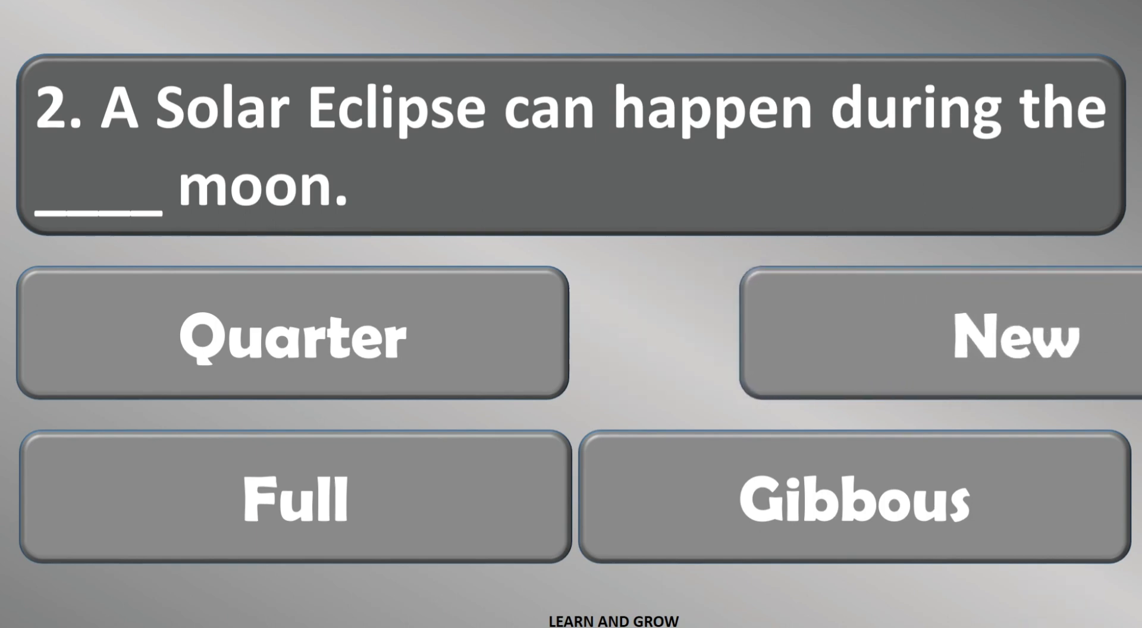
left_click(874, 335)
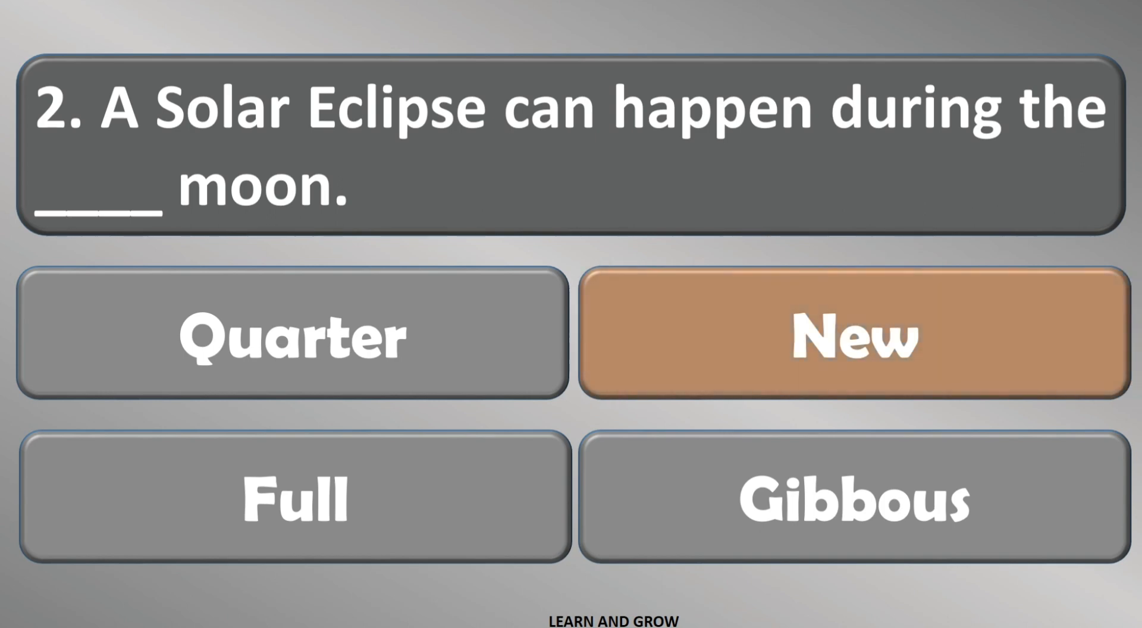
left_click(852, 336)
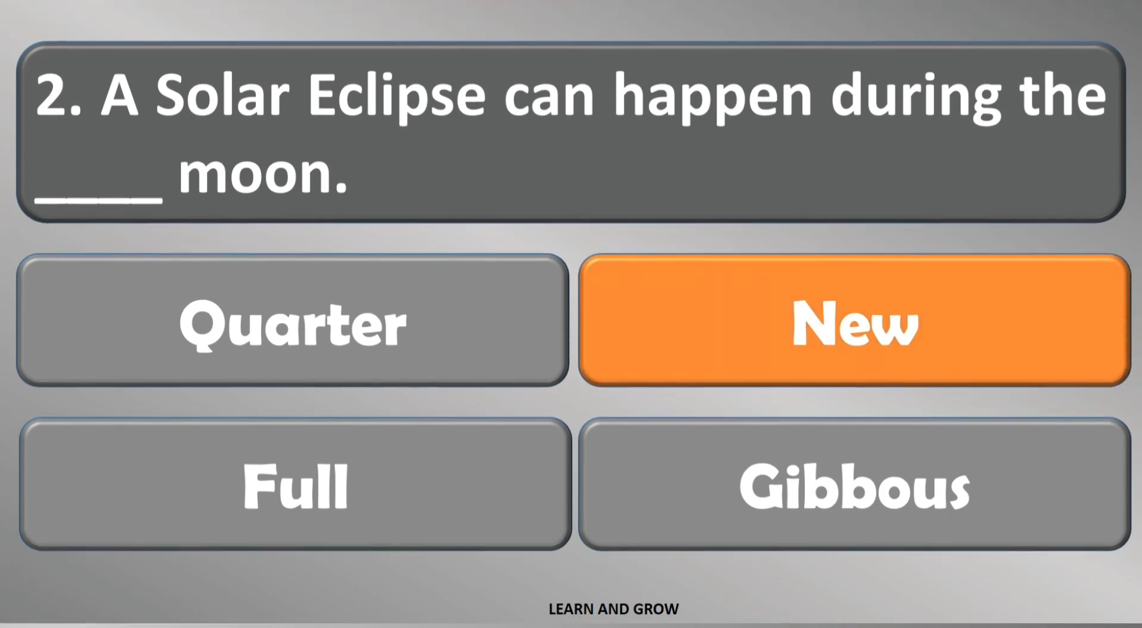
left_click(850, 322)
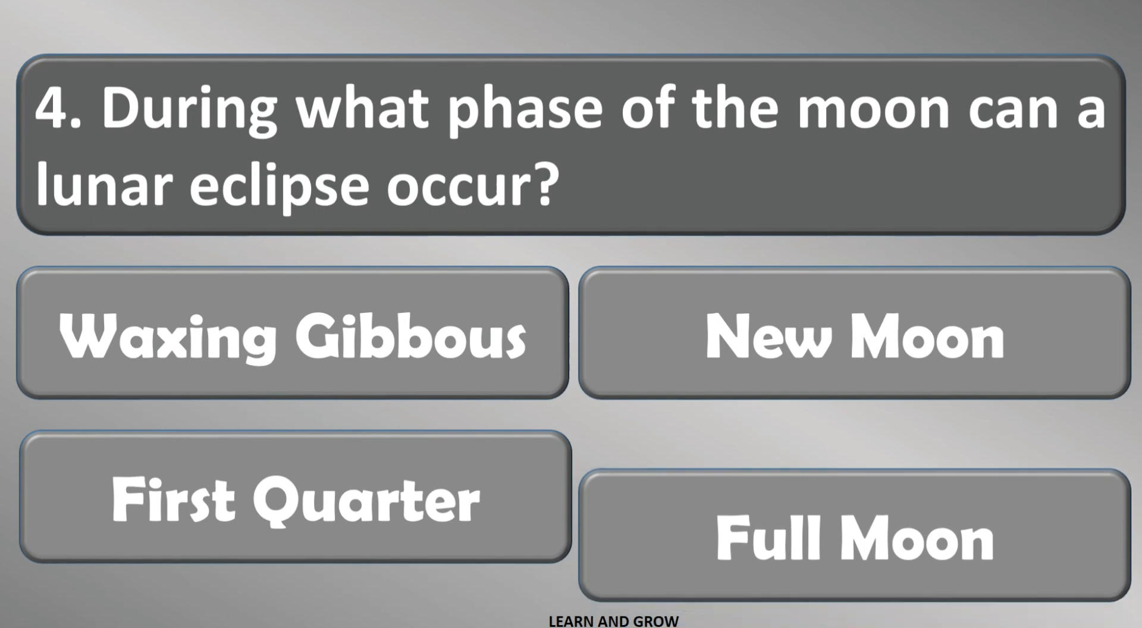
left_click(852, 539)
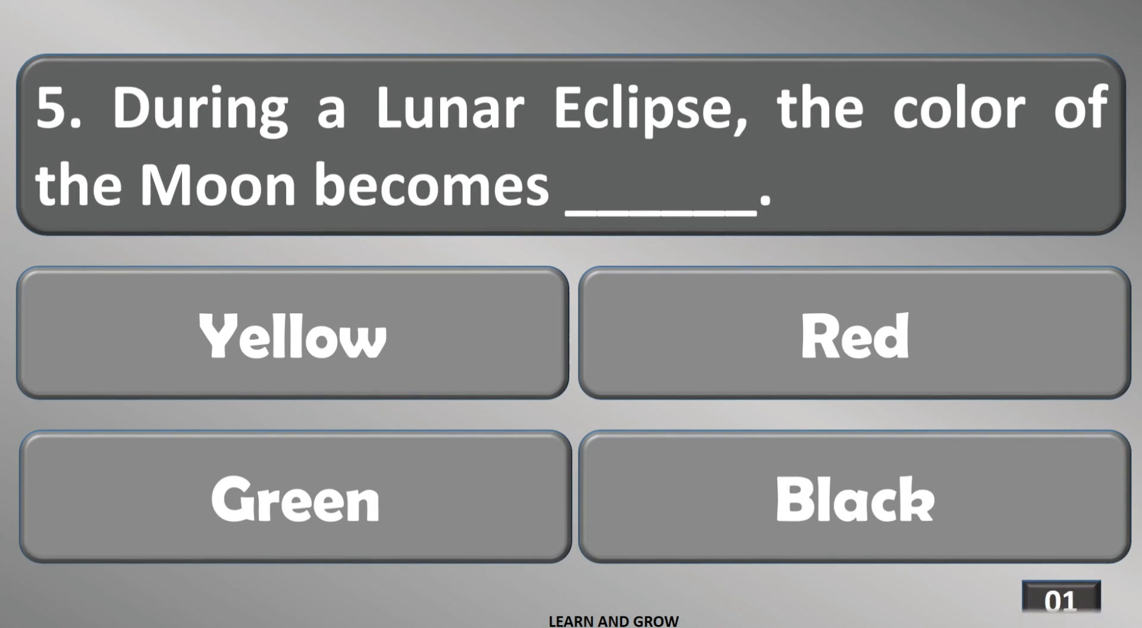
left_click(851, 337)
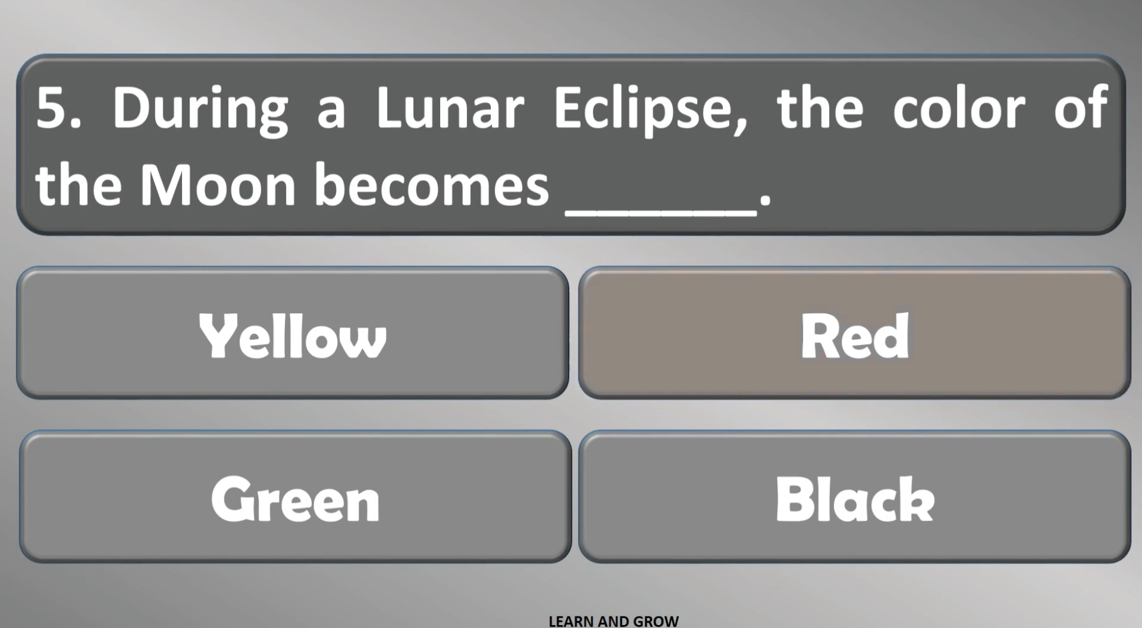
left_click(851, 336)
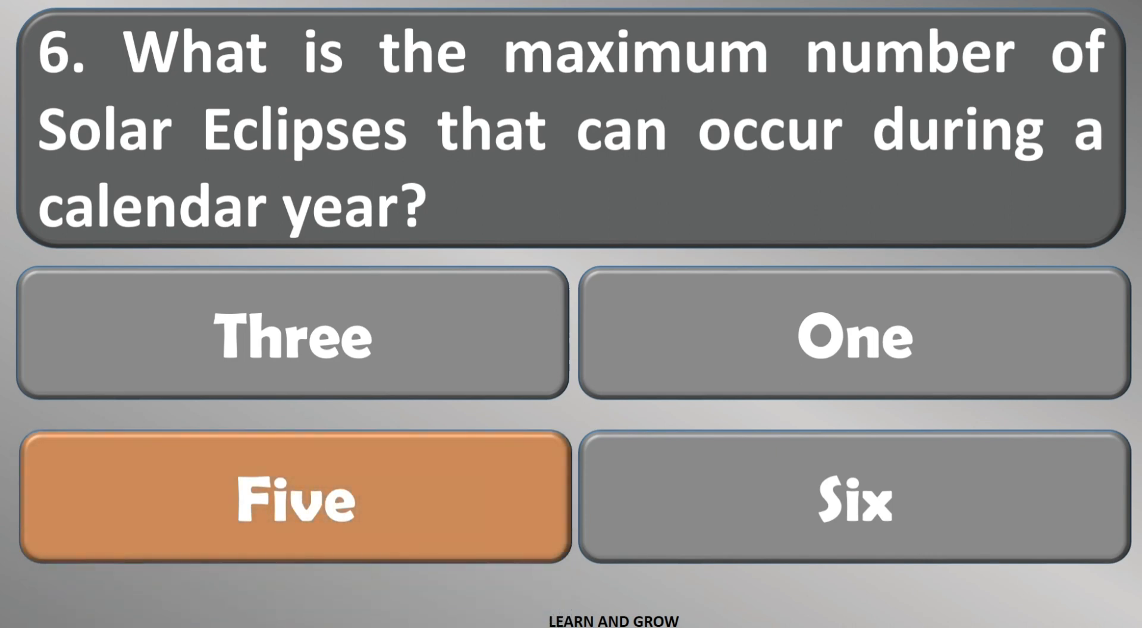
scroll("down", 3)
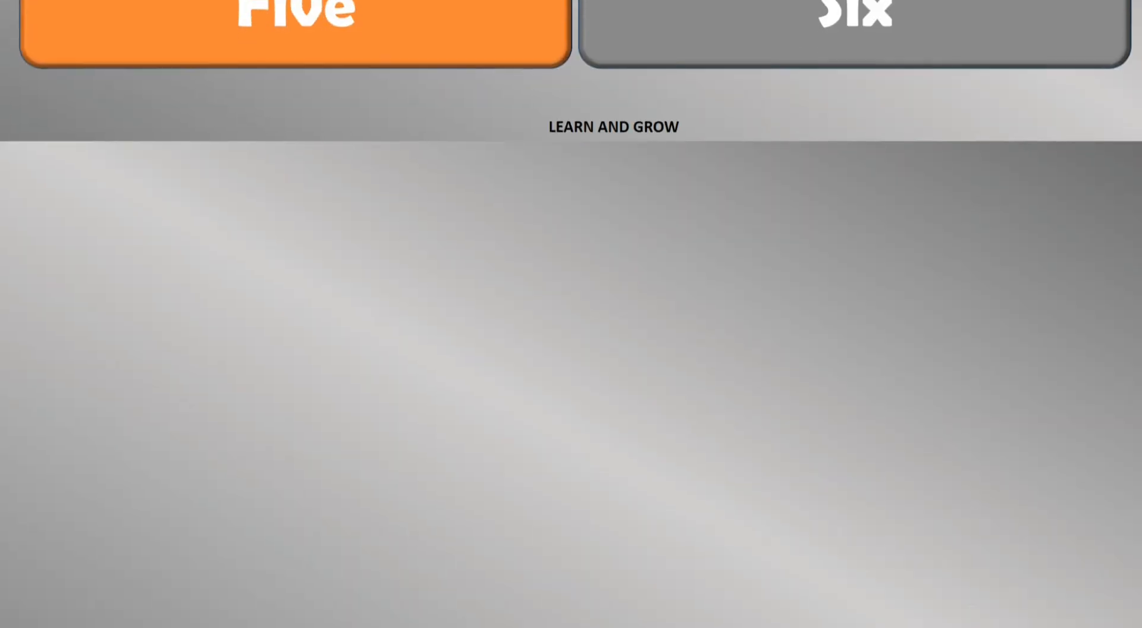